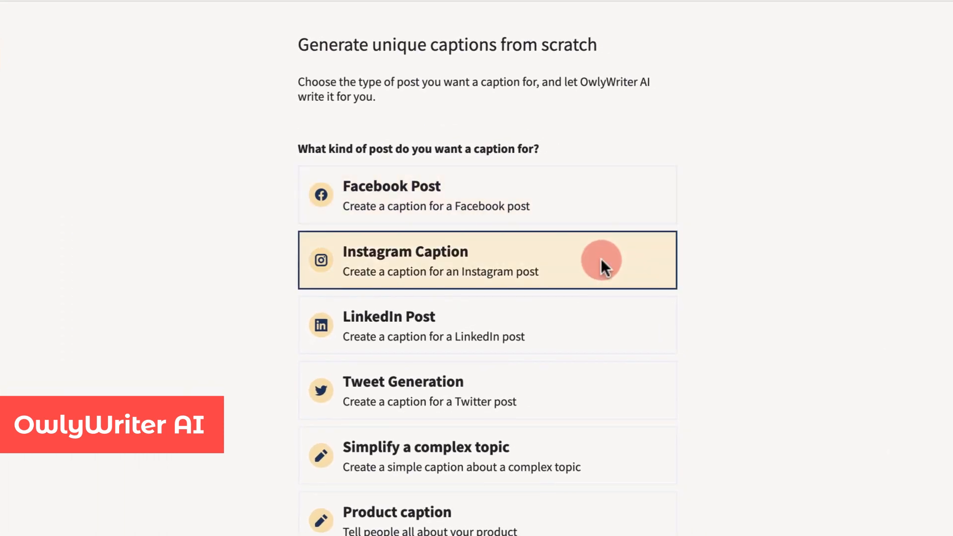
Step: Generate Professional-tone Instagram captions on home-buyer budgeting tips and start a post from the first
click(486, 260)
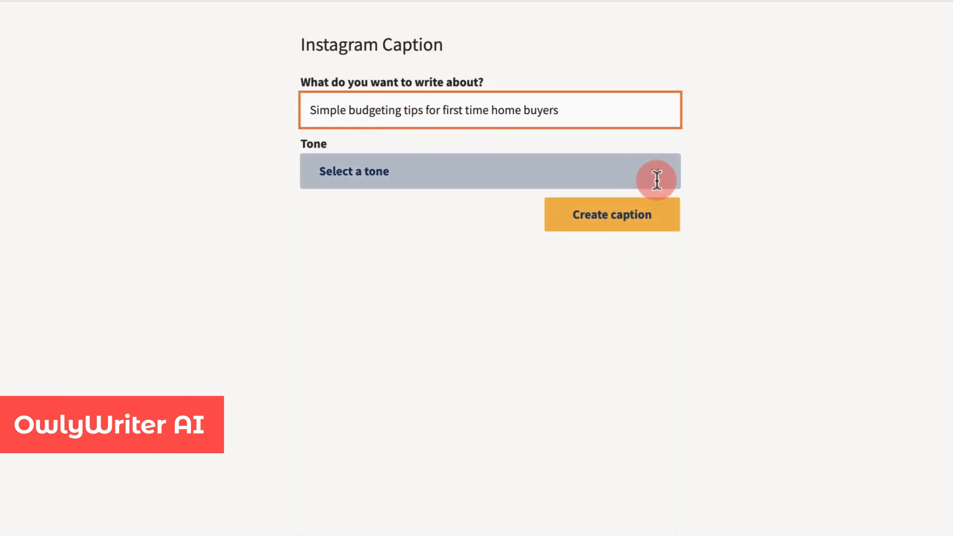
click(490, 170)
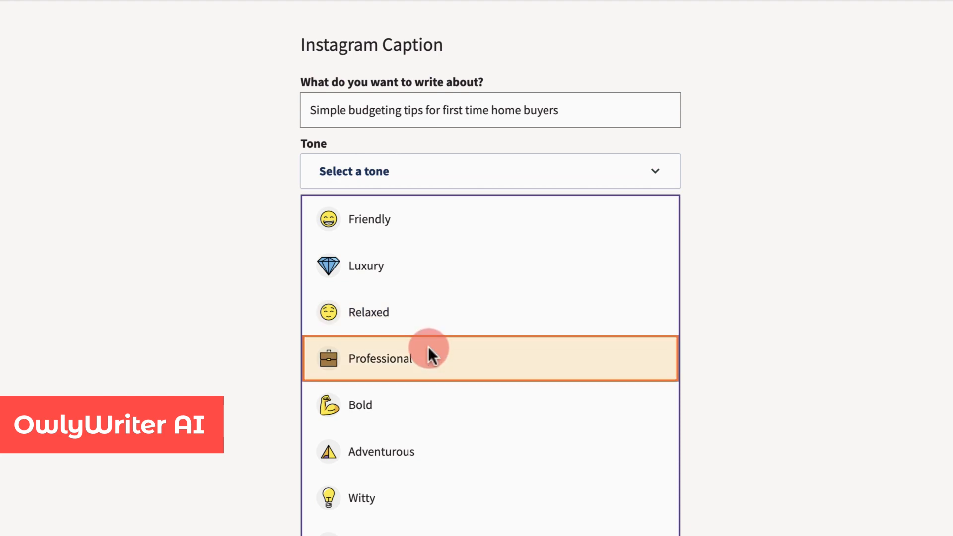
click(380, 359)
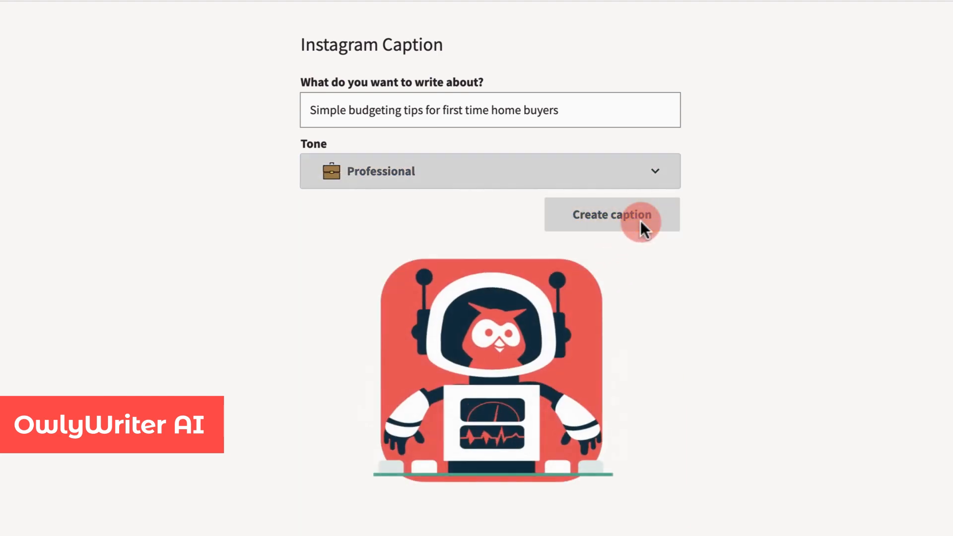
click(612, 214)
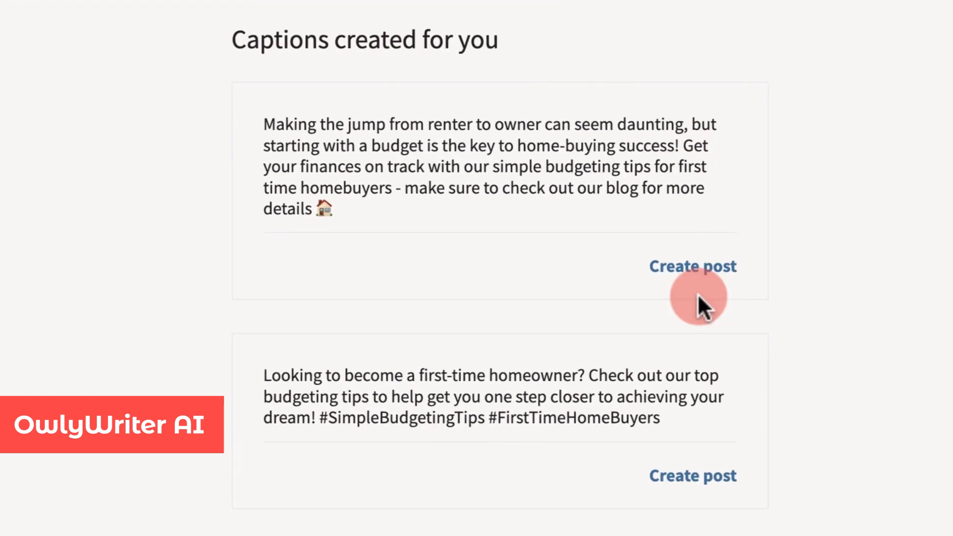
click(693, 476)
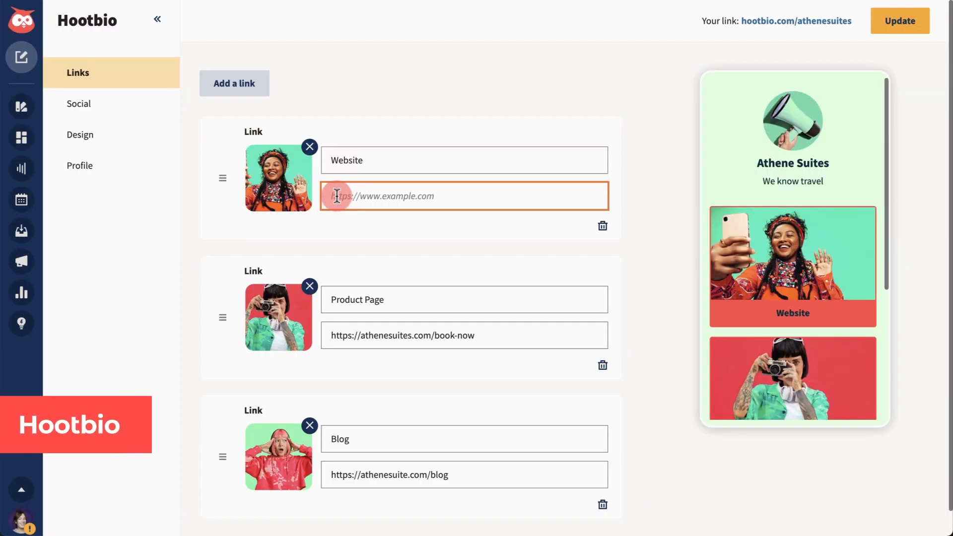
text(https://athenesuites.com/deals)
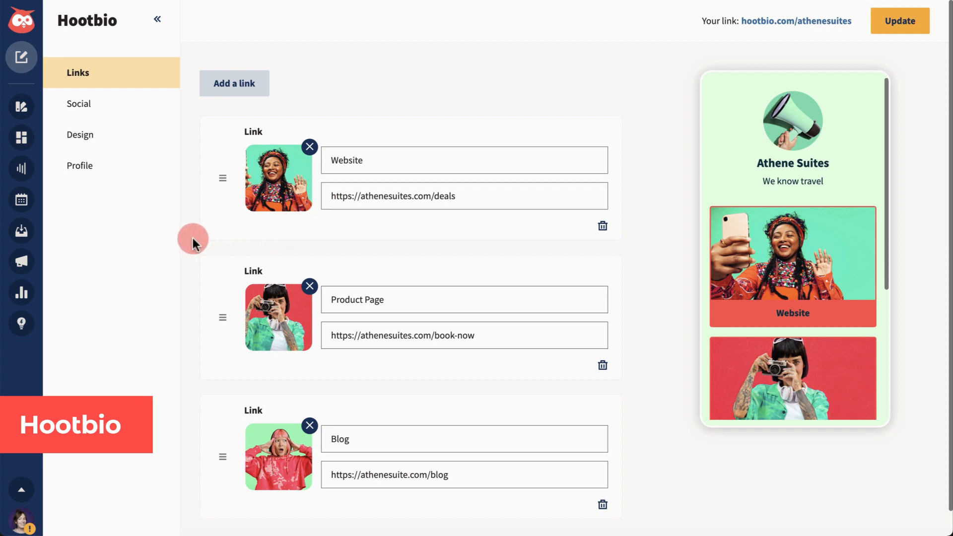
click(79, 103)
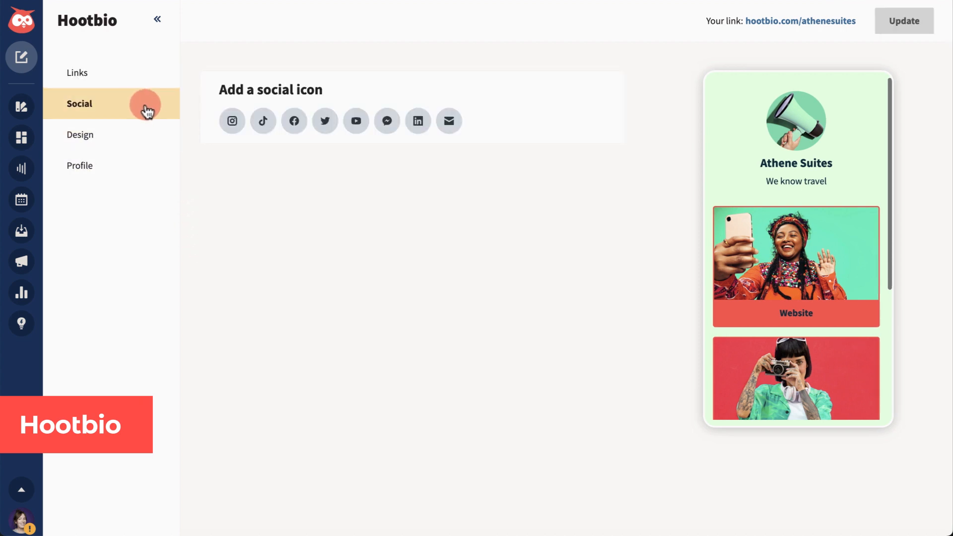
click(325, 120)
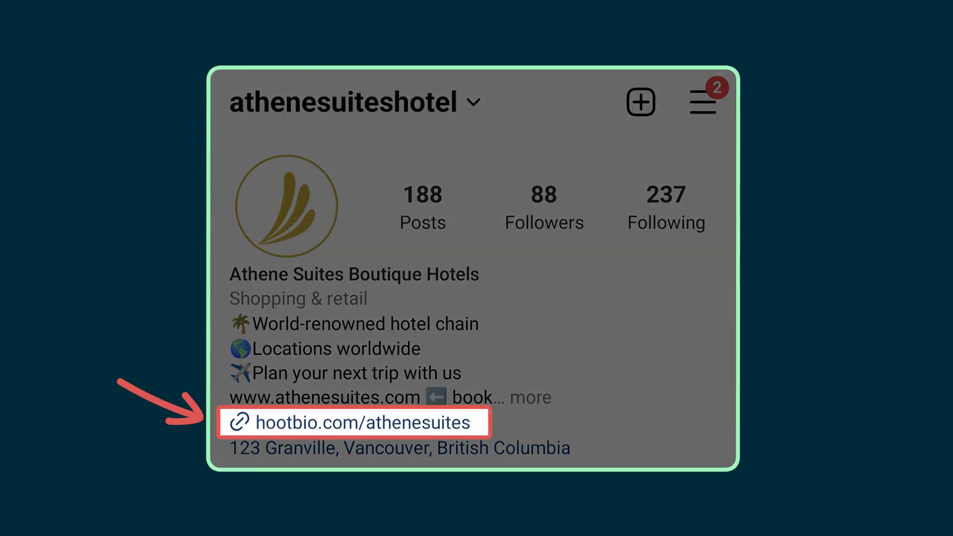
click(355, 422)
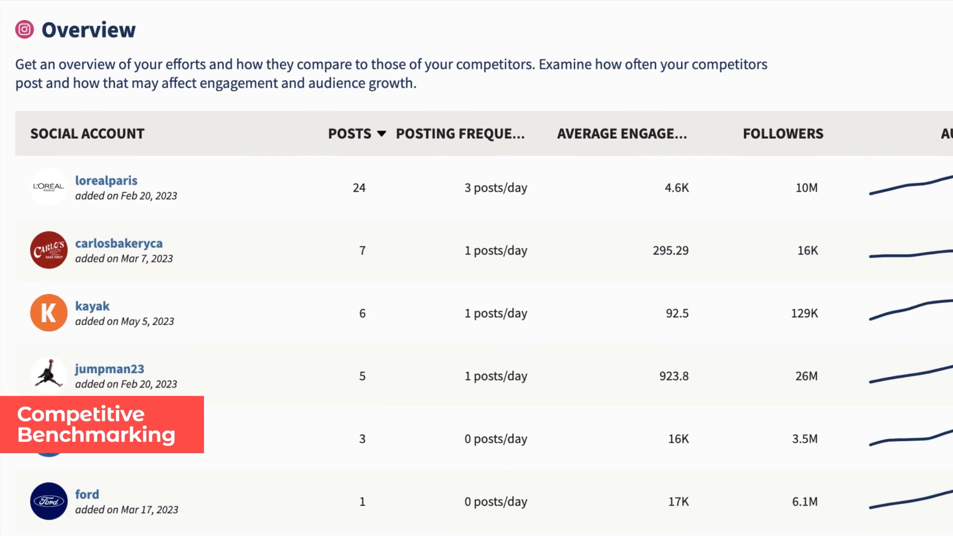
Step: Scroll the Competitive analysis Overview table comparing athenesuiteshotel with its competitors
scroll(right, 3)
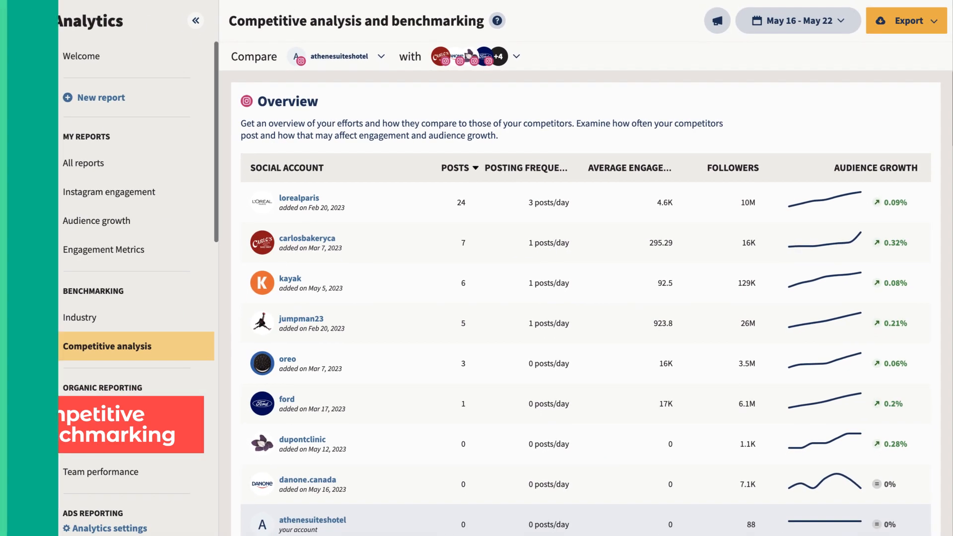
click(174, 183)
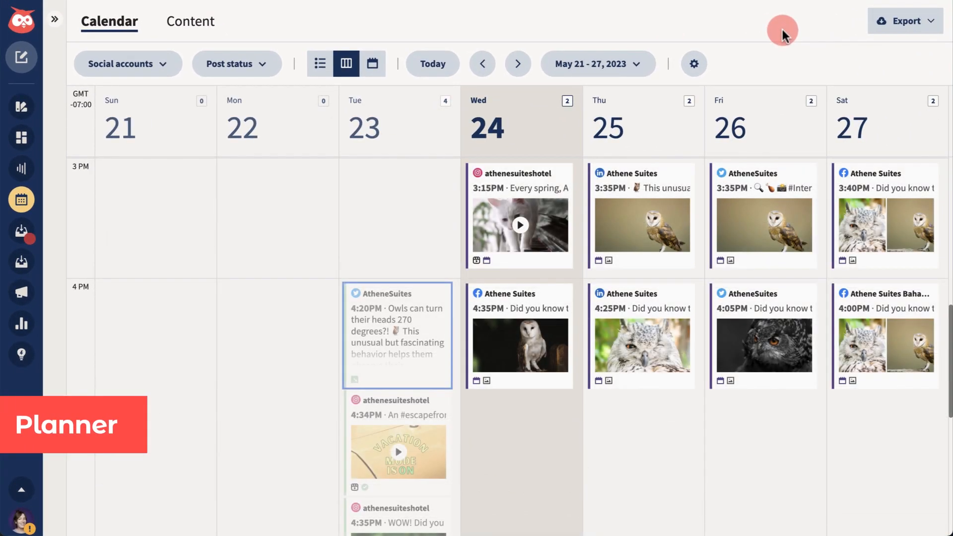
mouse_move(790, 35)
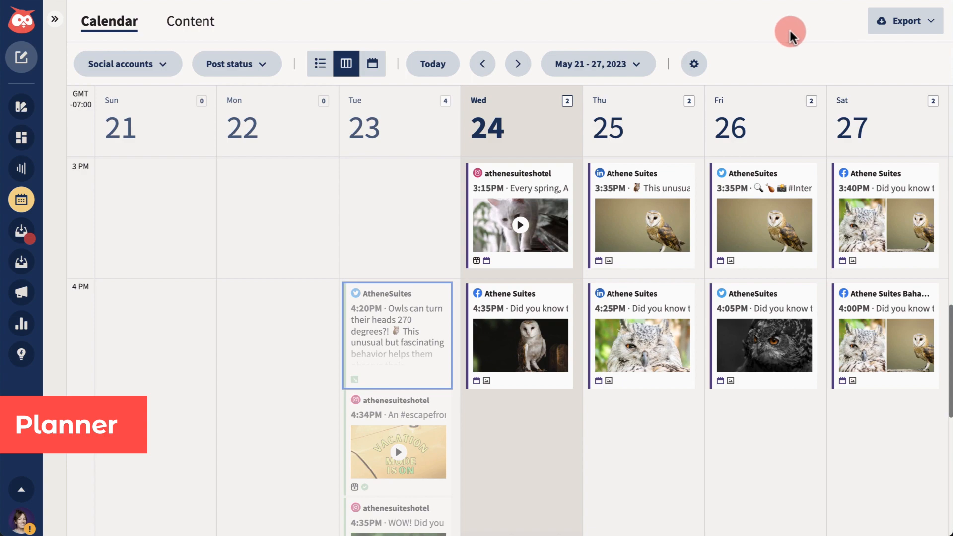
Step: Display the Planner calendar week of May 21–27, 2023
click(905, 20)
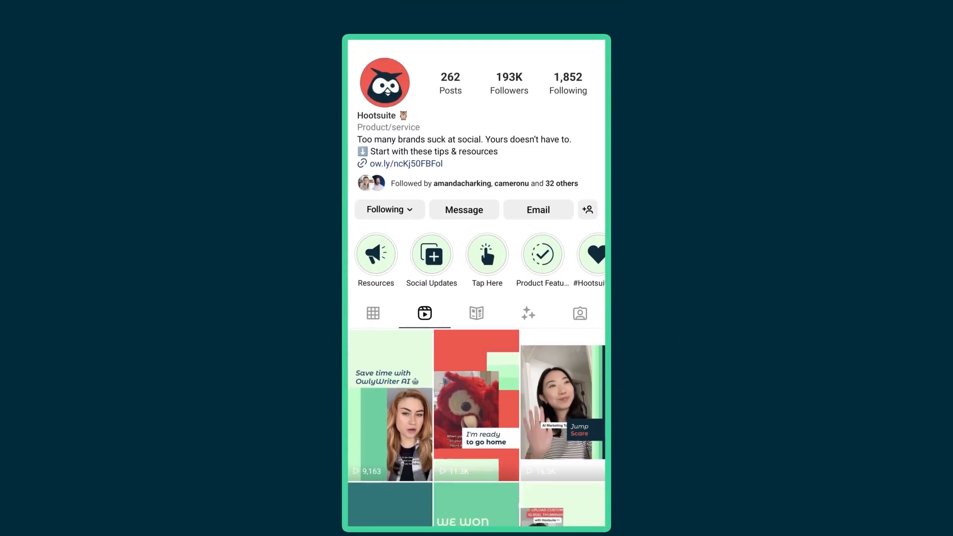
Step: Scroll through Hootsuite's Reels, then open the road video's cover image settings
scroll(down, 3)
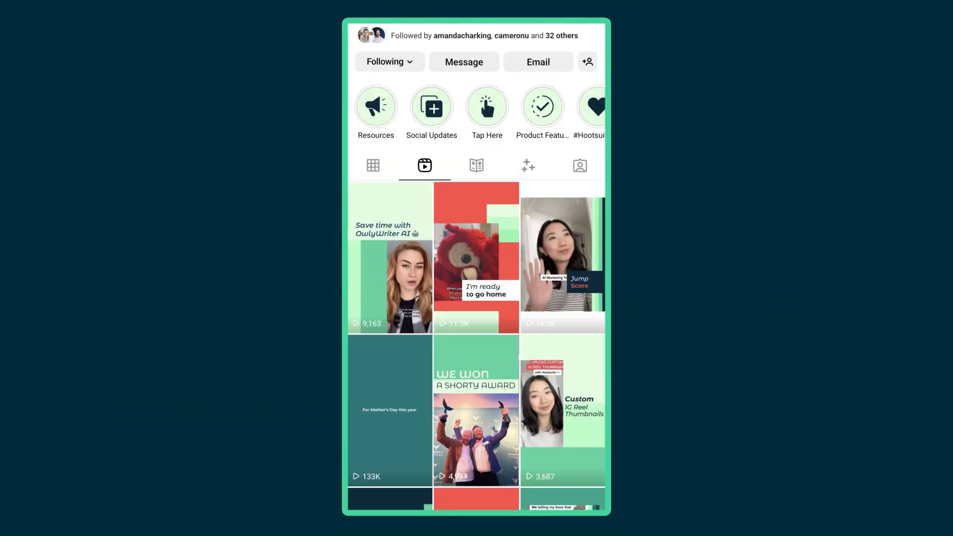
scroll(down, 3)
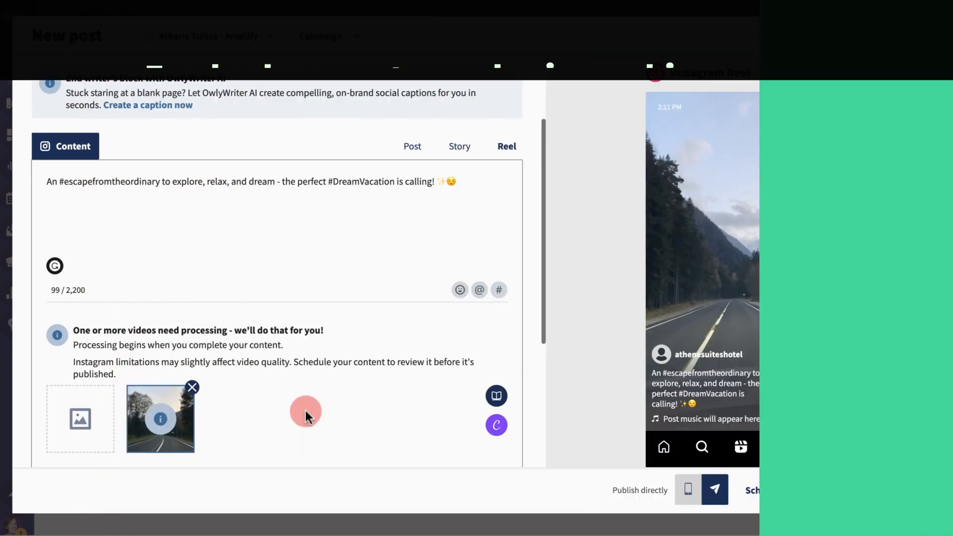
click(160, 418)
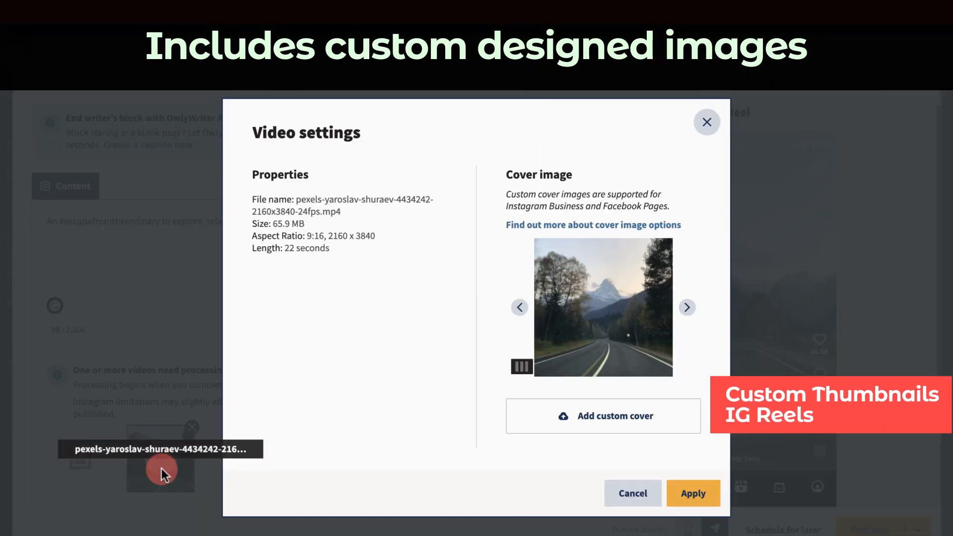
click(602, 416)
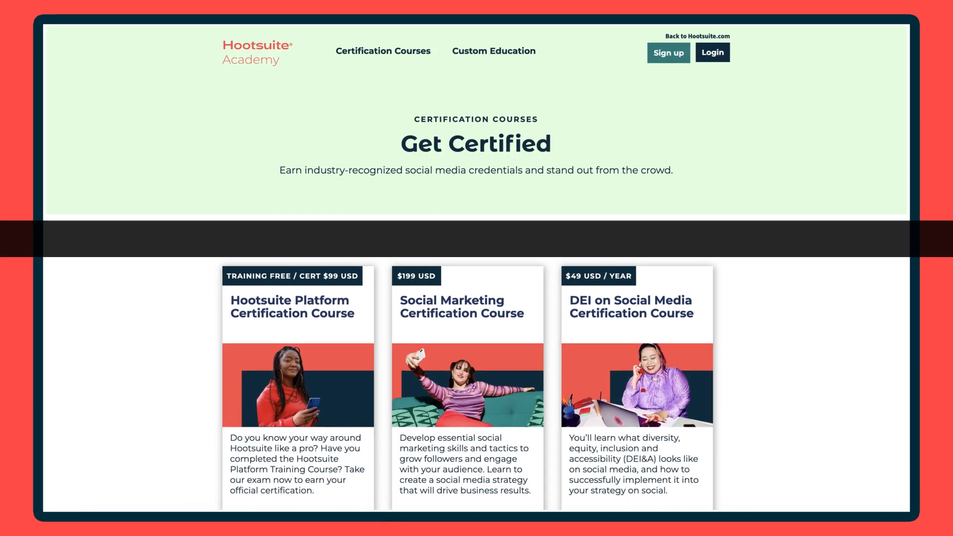
Step: Scroll down the Hootsuite Academy Get Certified page to the certification courses
scroll(down, 3)
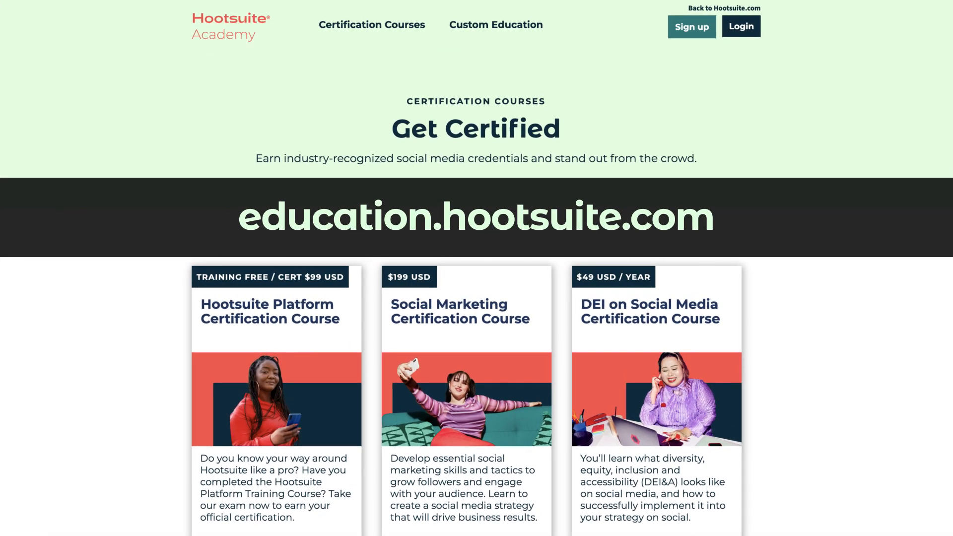